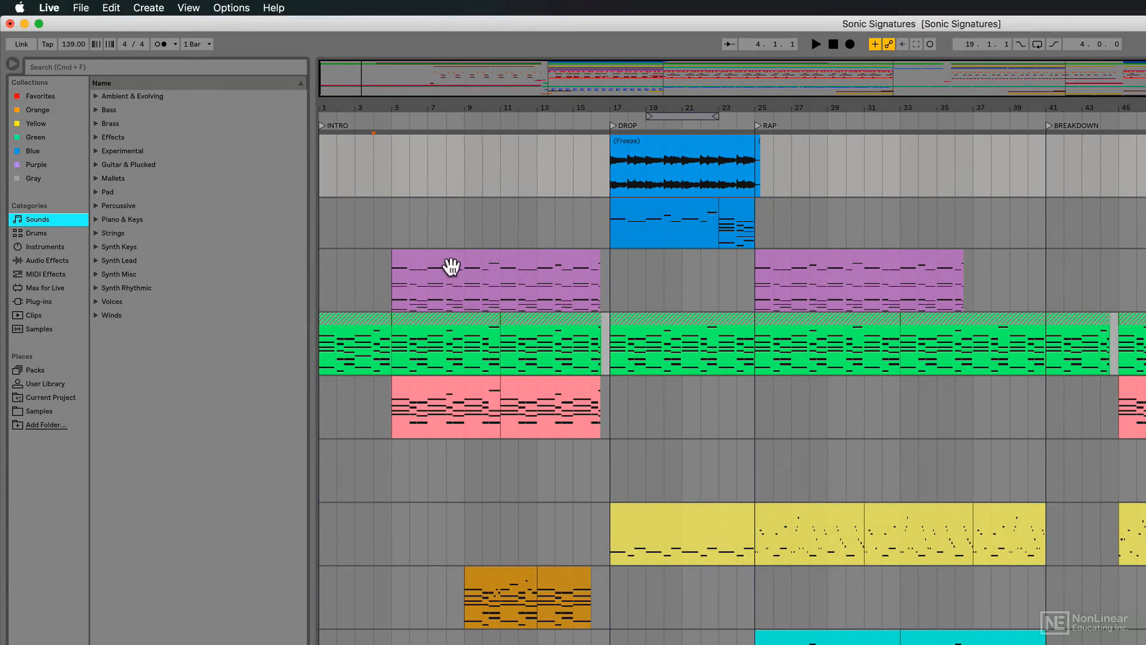
mouse_move(320, 231)
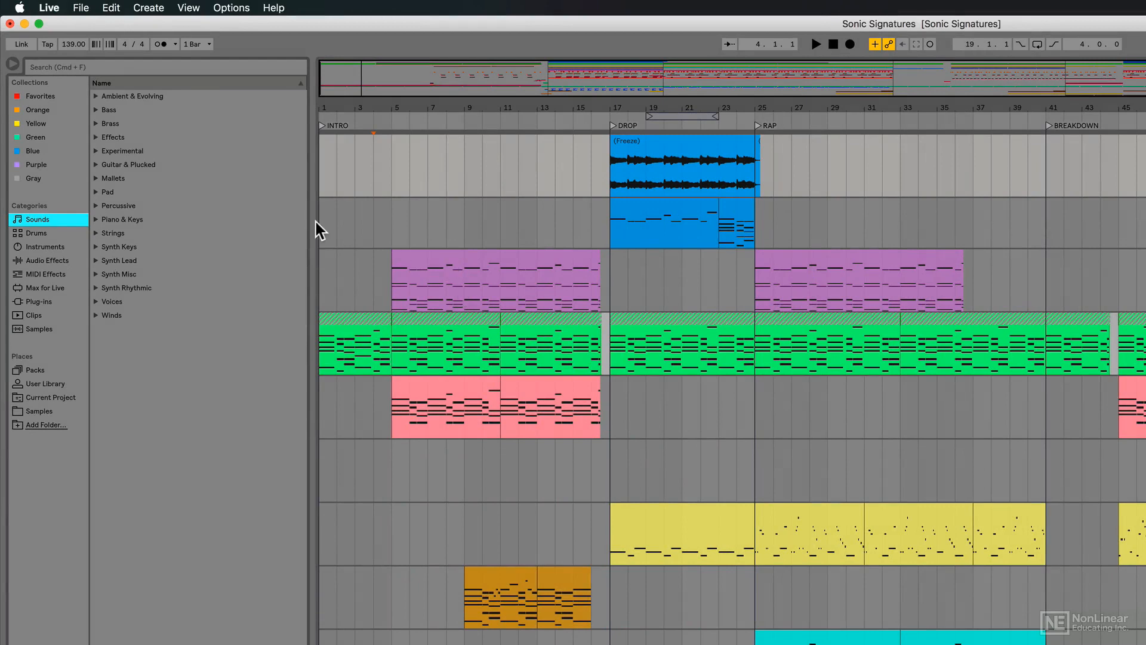
mouse_move(108, 369)
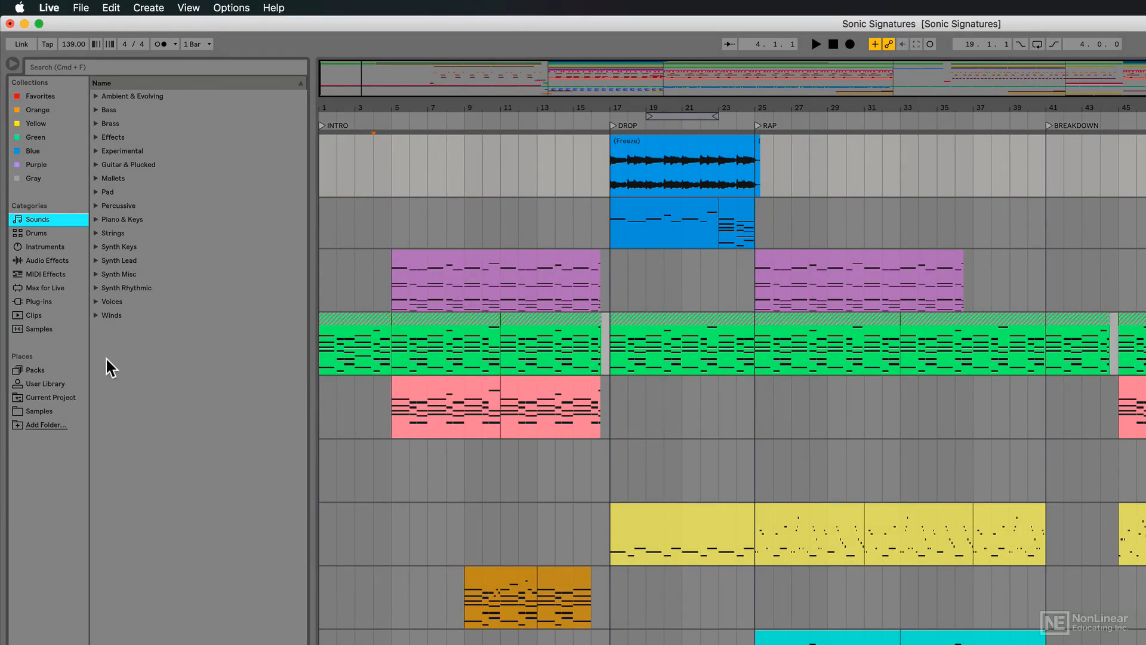
Show the Current Project's Backup folder listing and select the frozen DROP clip
left_click(50, 396)
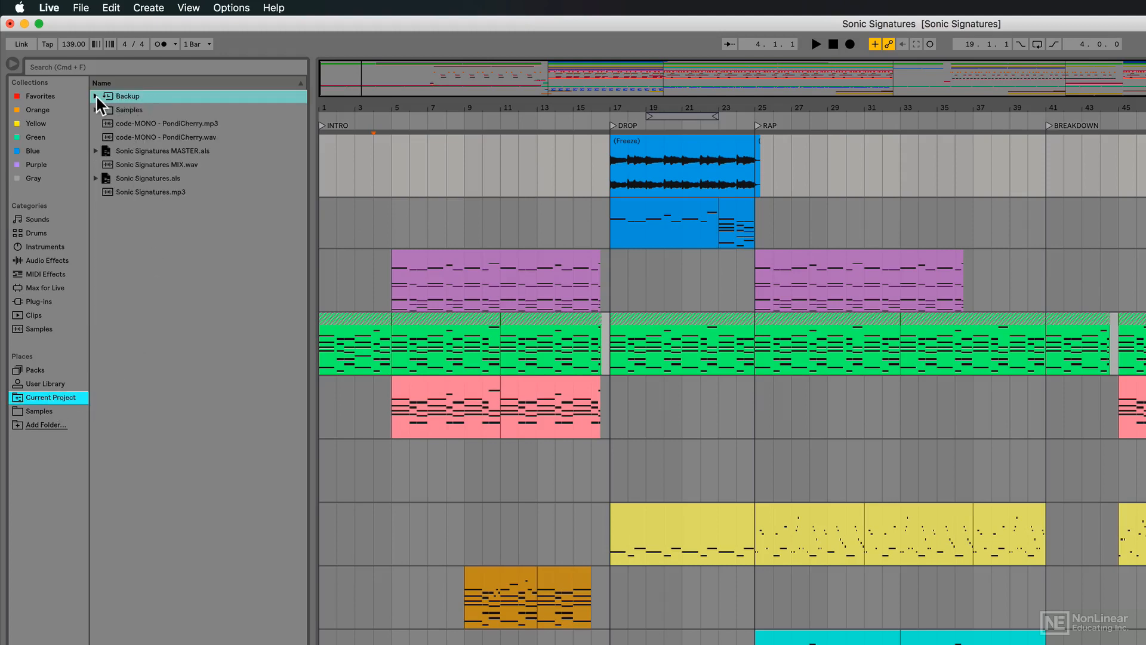
left_click(96, 95)
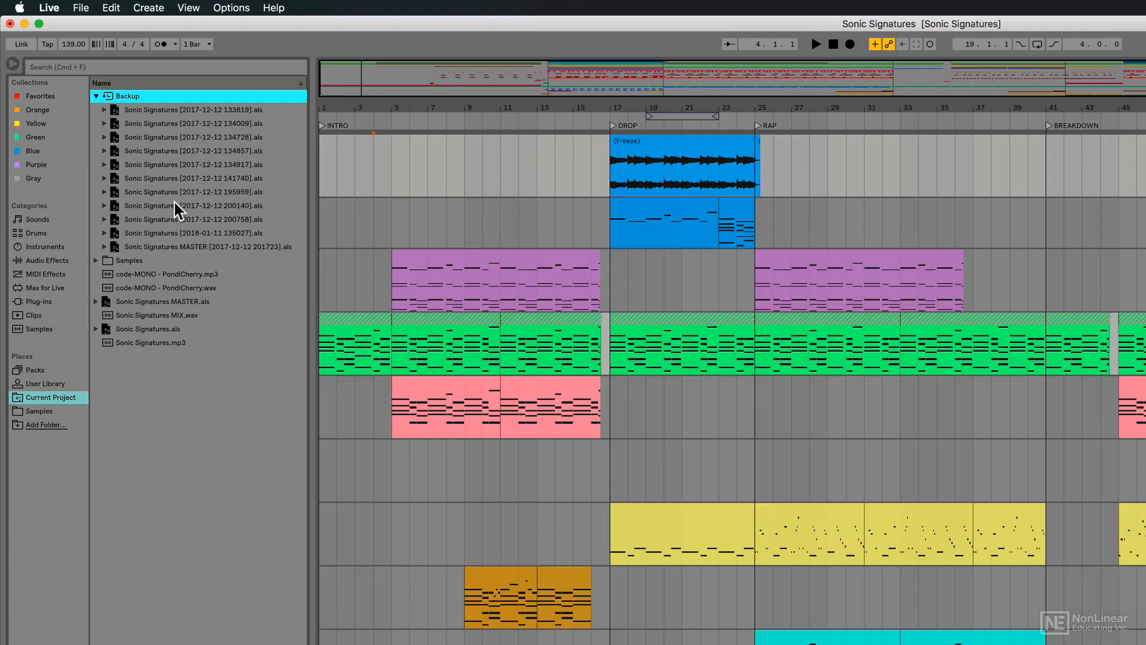
left_click(681, 165)
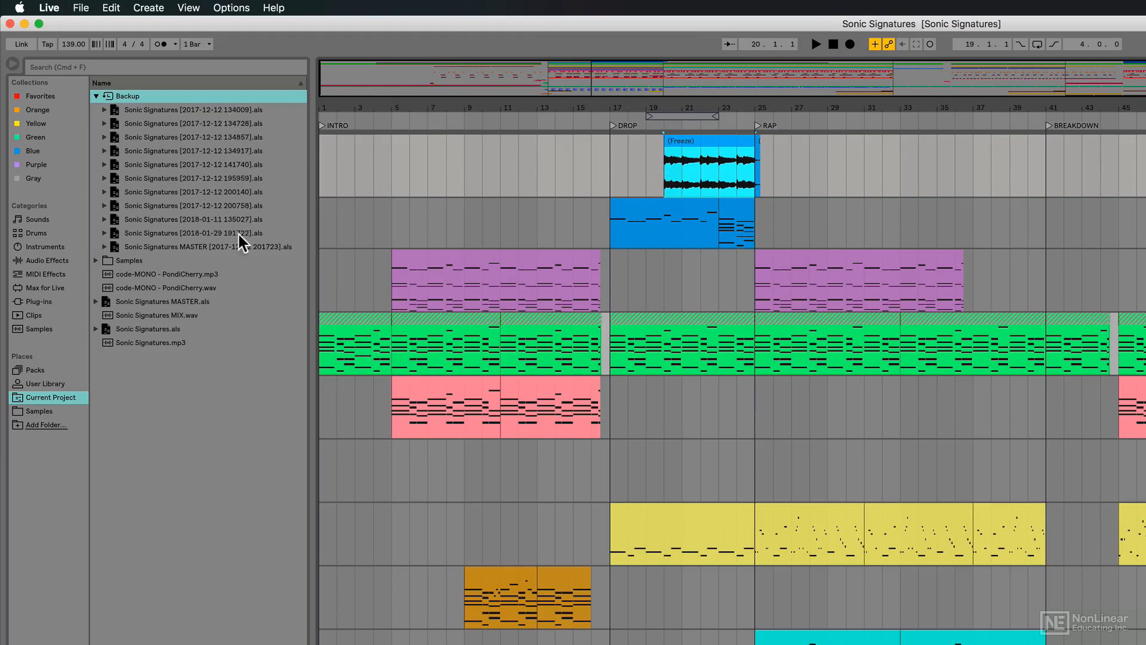
left_click(707, 164)
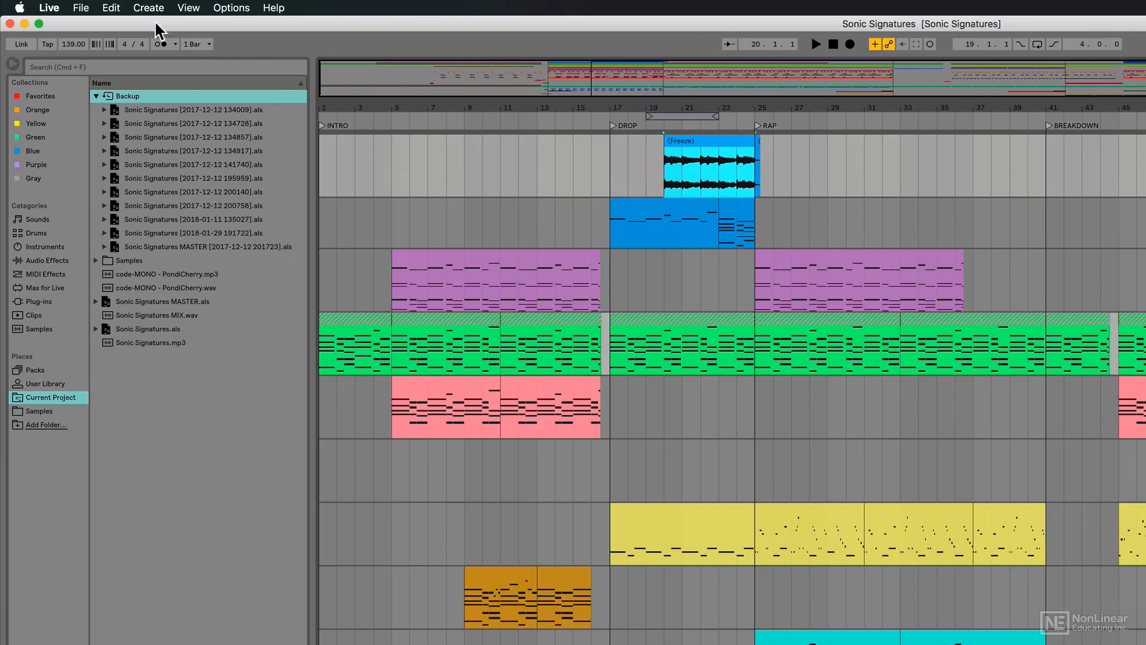
Undo Resize Clip from the Edit menu, then reopen Edit showing Undo Unfreeze
left_click(110, 7)
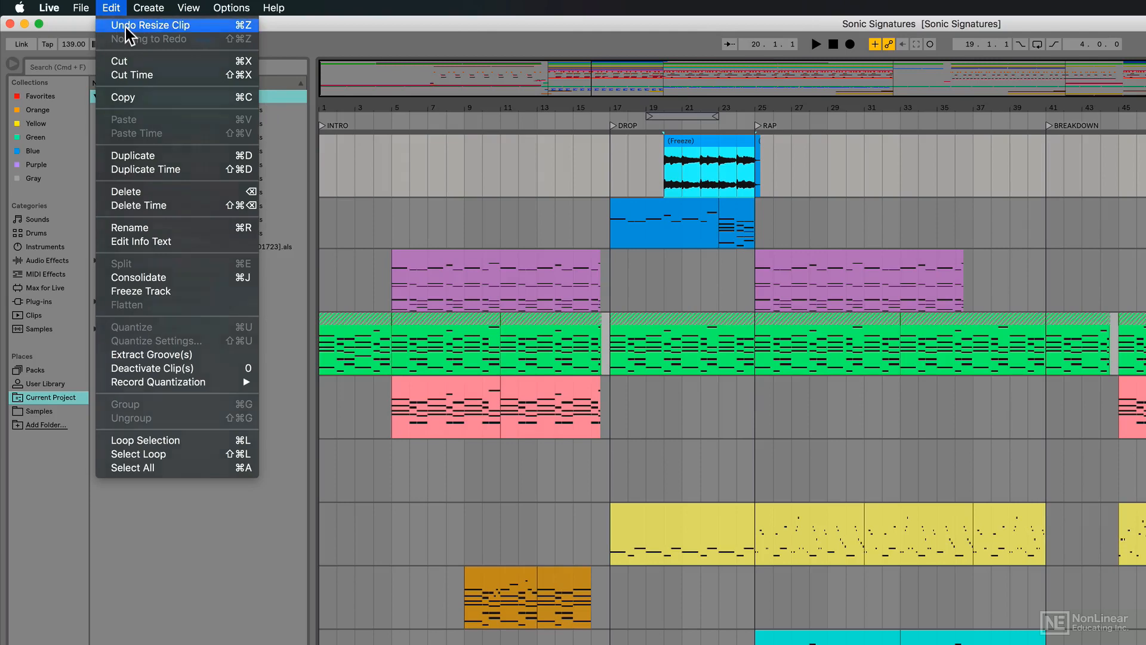
left_click(149, 25)
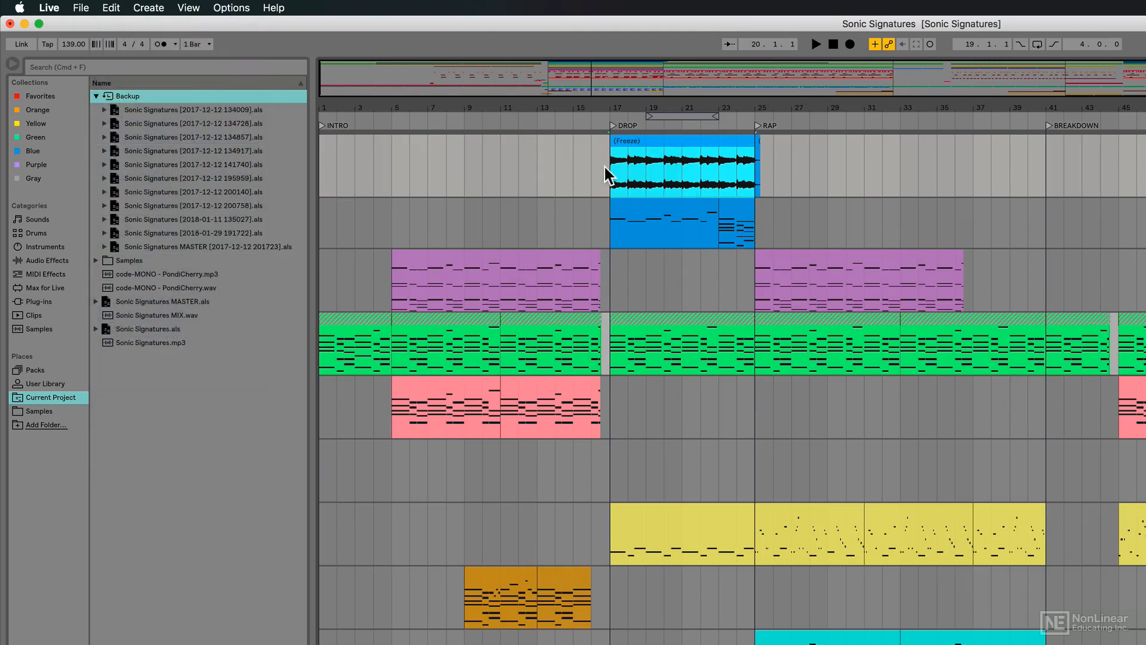
mouse_move(110, 8)
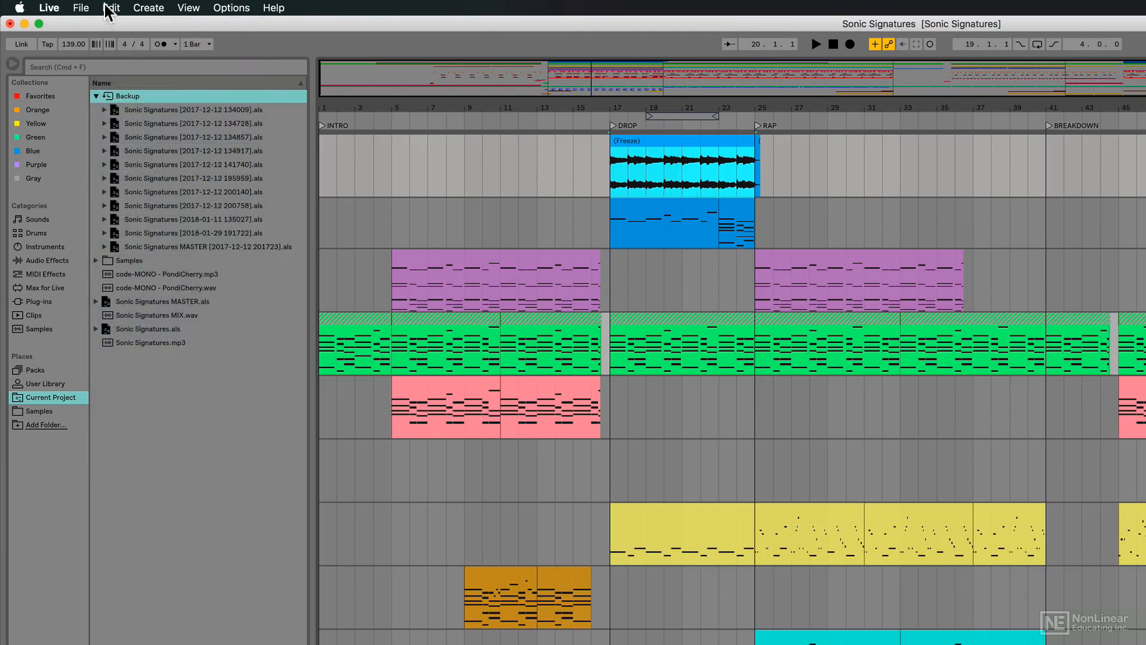
left_click(111, 8)
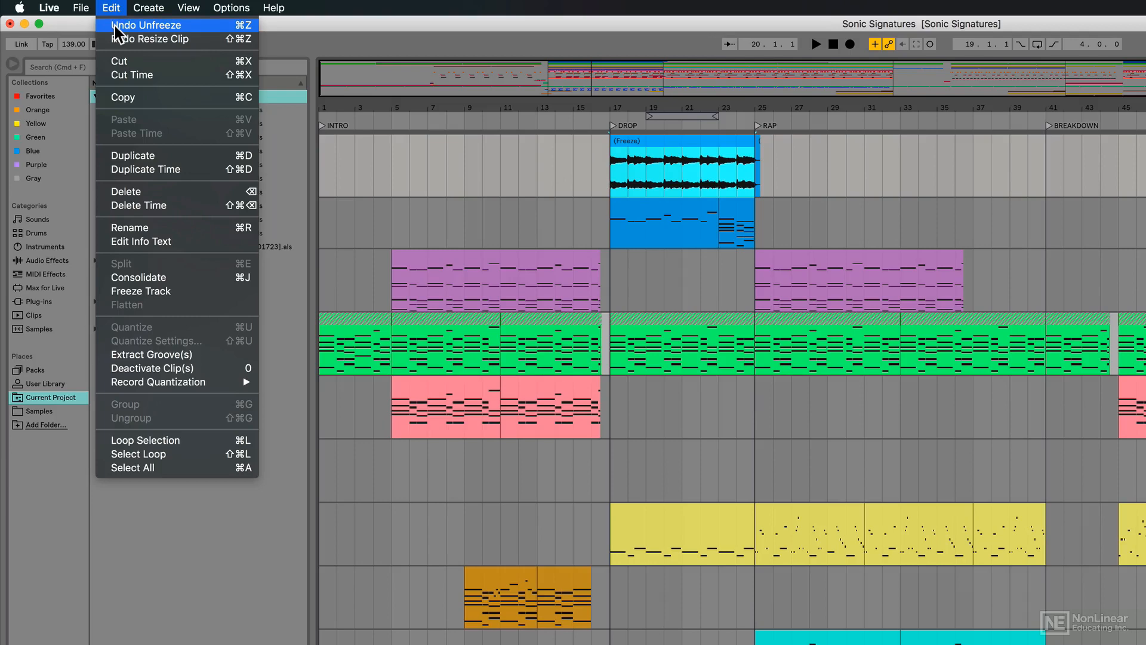